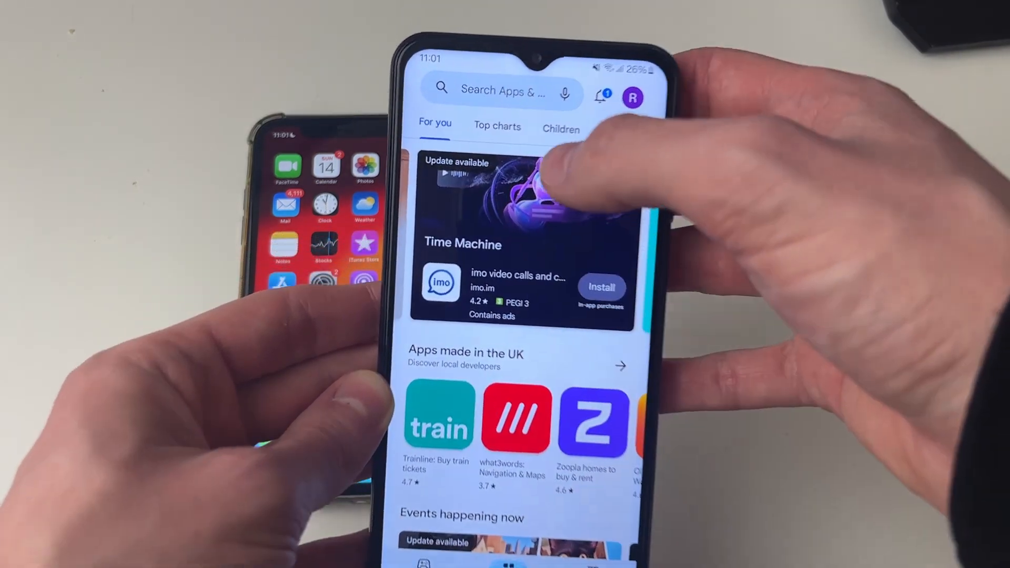
# - Find AirScreen - AirPlay & Cast in the Play Store and install it
pyautogui.click(503, 90)
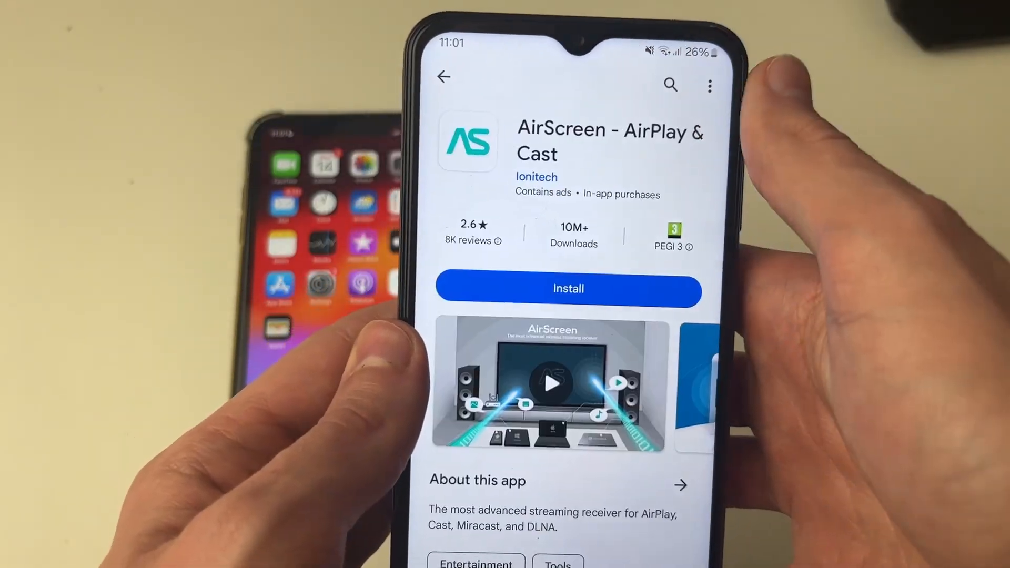
pyautogui.click(568, 288)
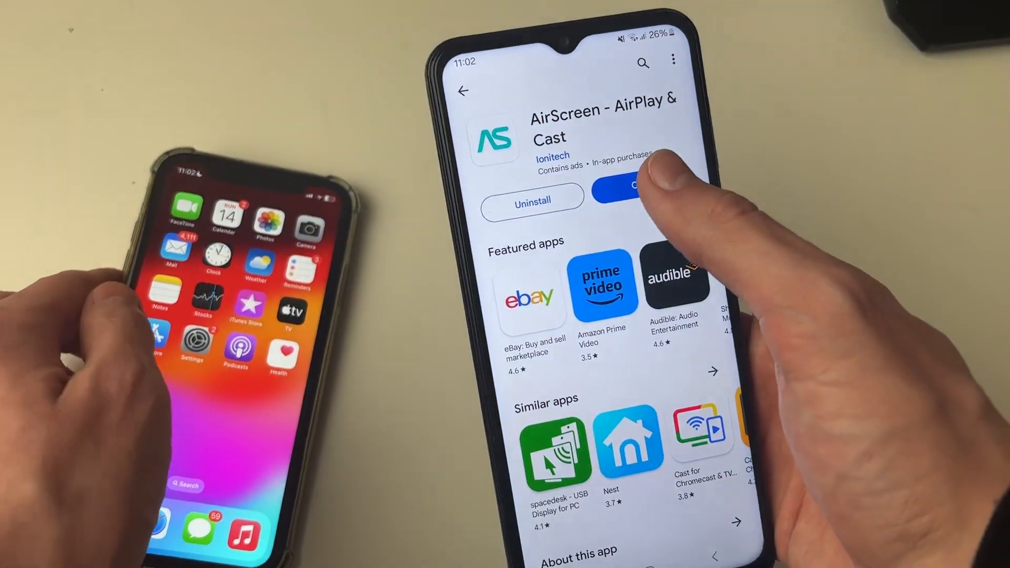
# - Launch AirScreen, continue past the welcome, grant location access while using the app and confirm the network
pyautogui.click(638, 186)
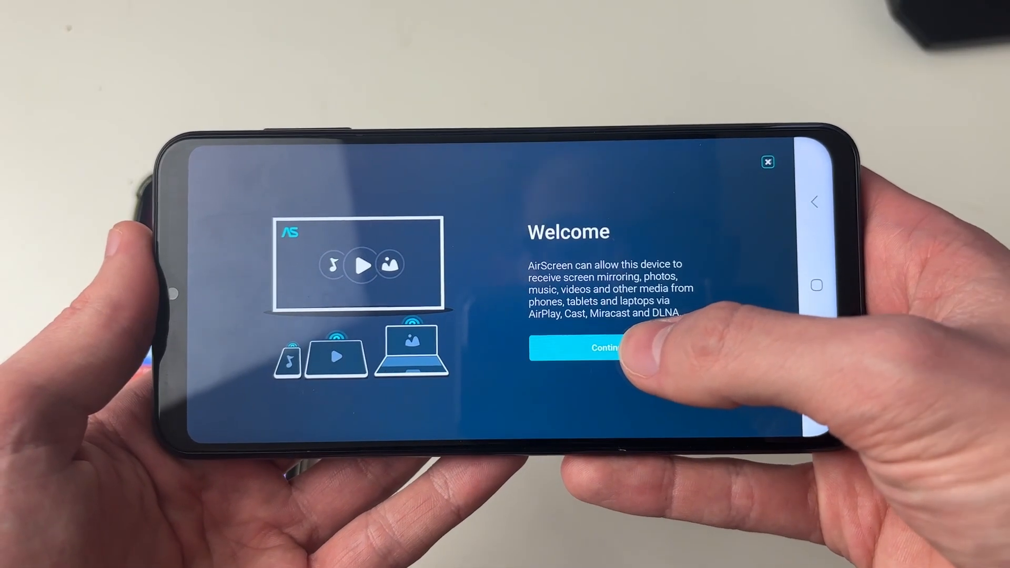
pyautogui.click(604, 348)
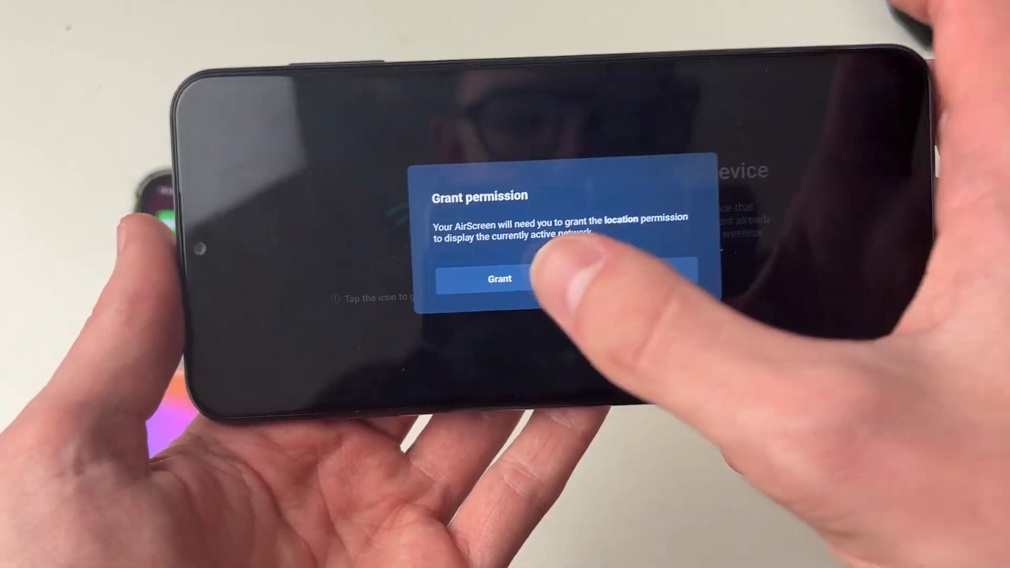
pyautogui.click(499, 279)
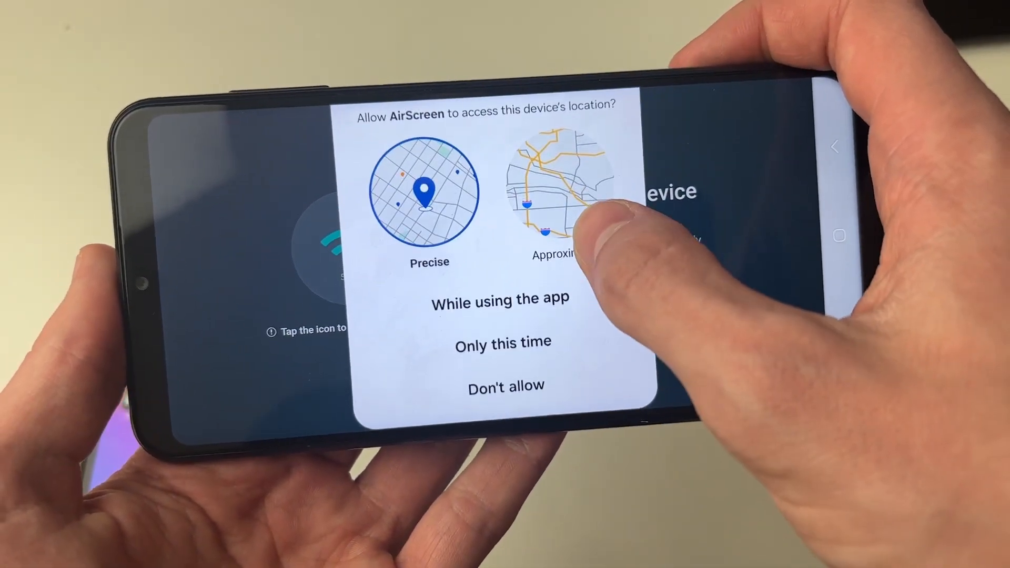
pyautogui.click(502, 300)
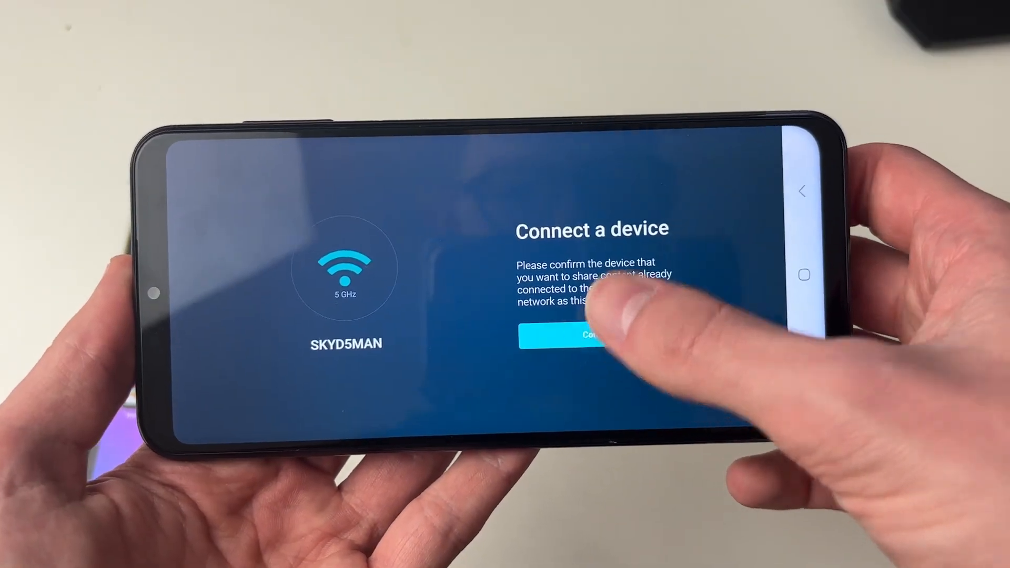
pyautogui.click(573, 338)
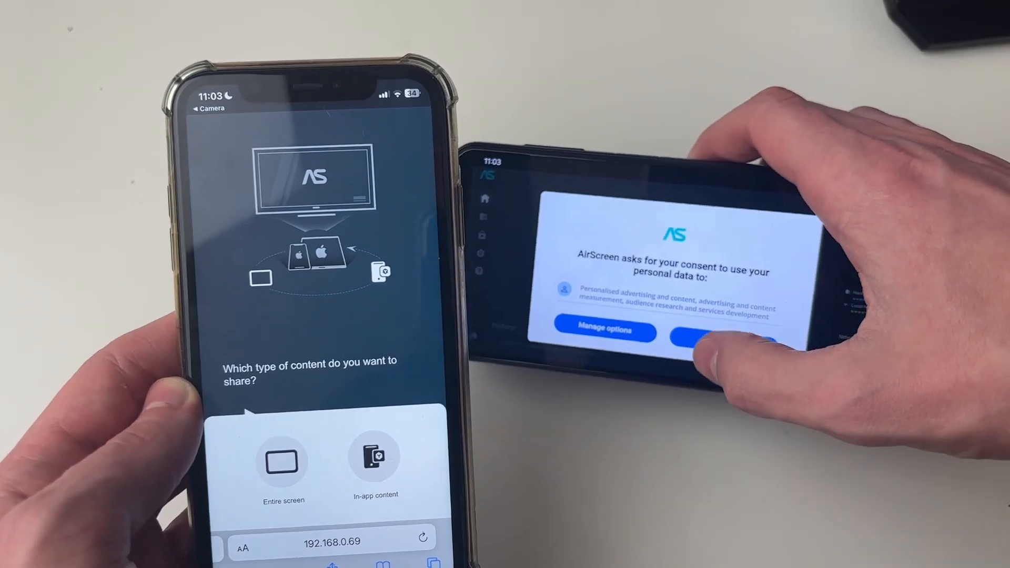
# - Consent to the personal data request so the AirPlay receiver is ready
pyautogui.click(729, 337)
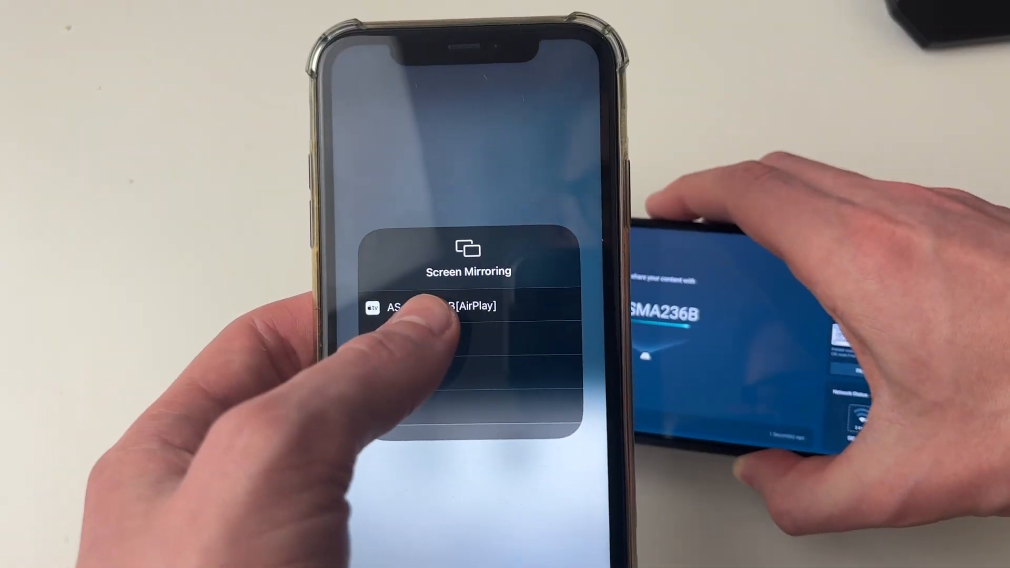
# - Start Screen Mirroring from Control Center to the AS-SMA236B[AirPlay] receiver
pyautogui.click(432, 307)
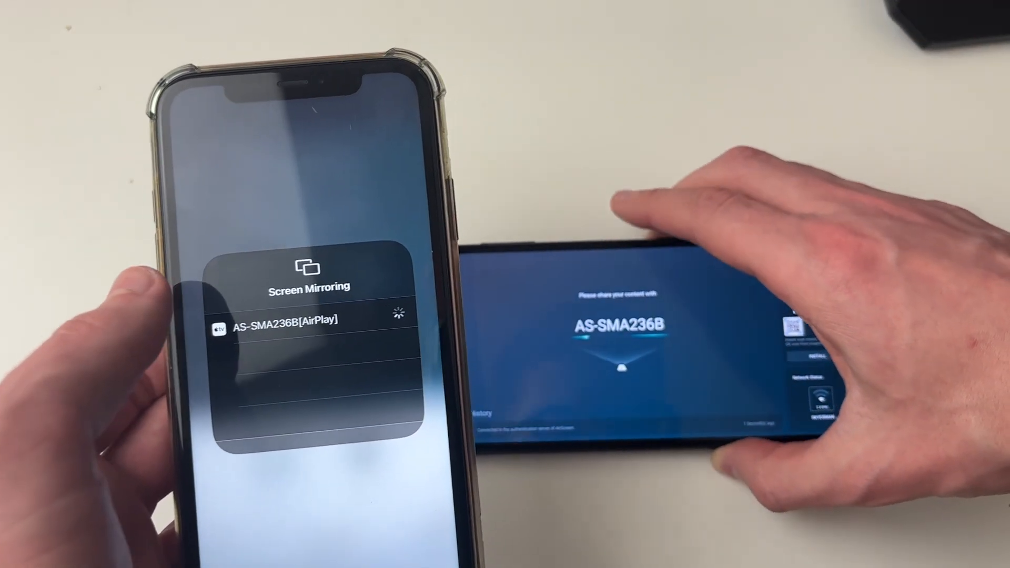
pyautogui.click(283, 322)
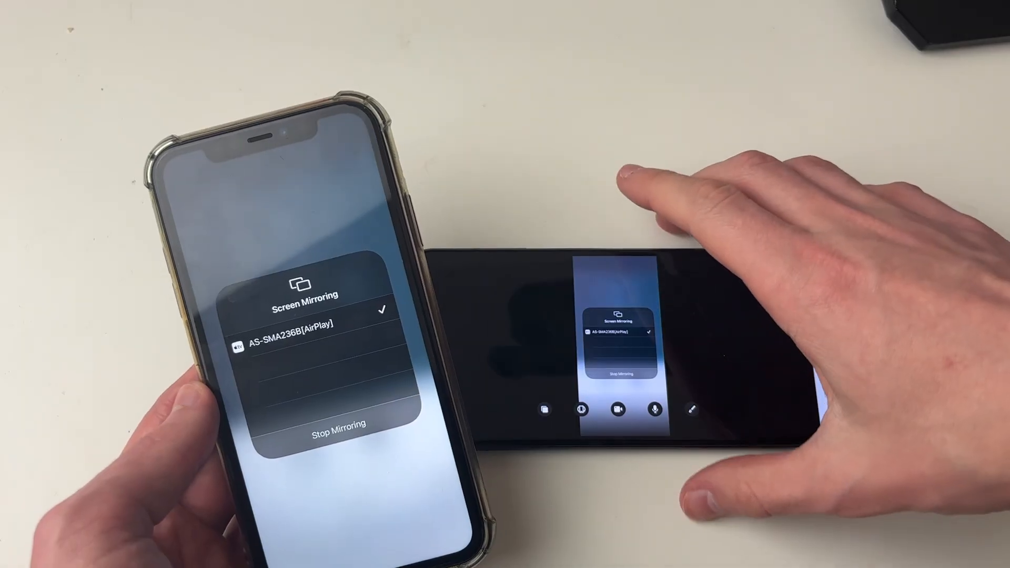